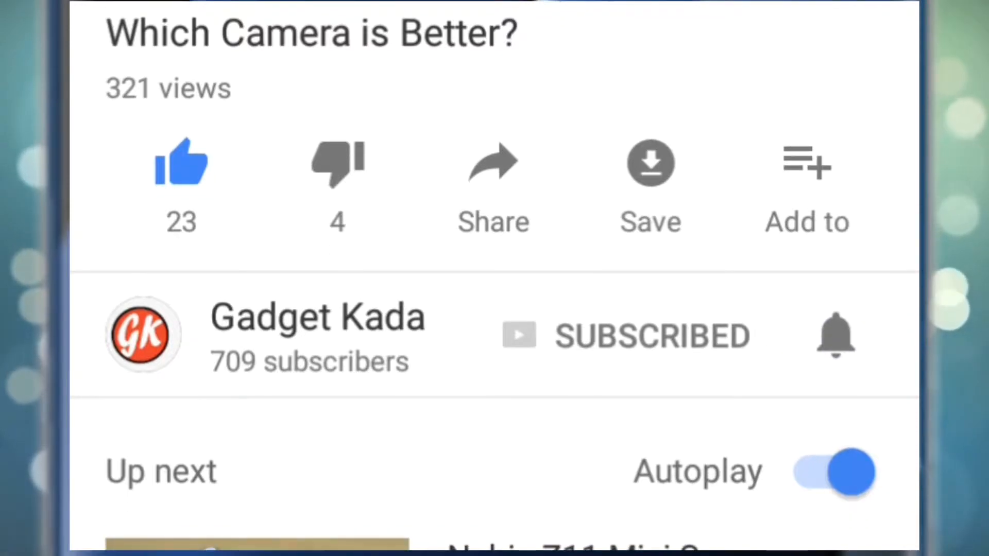
Step: View the About phone device details, then return to the main Settings list
scroll("down", 3)
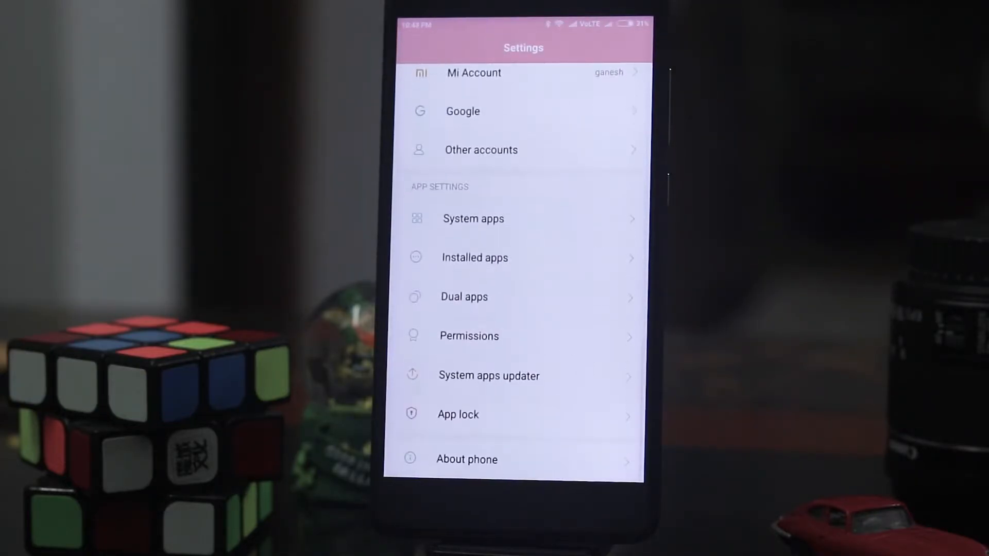
left_click(467, 459)
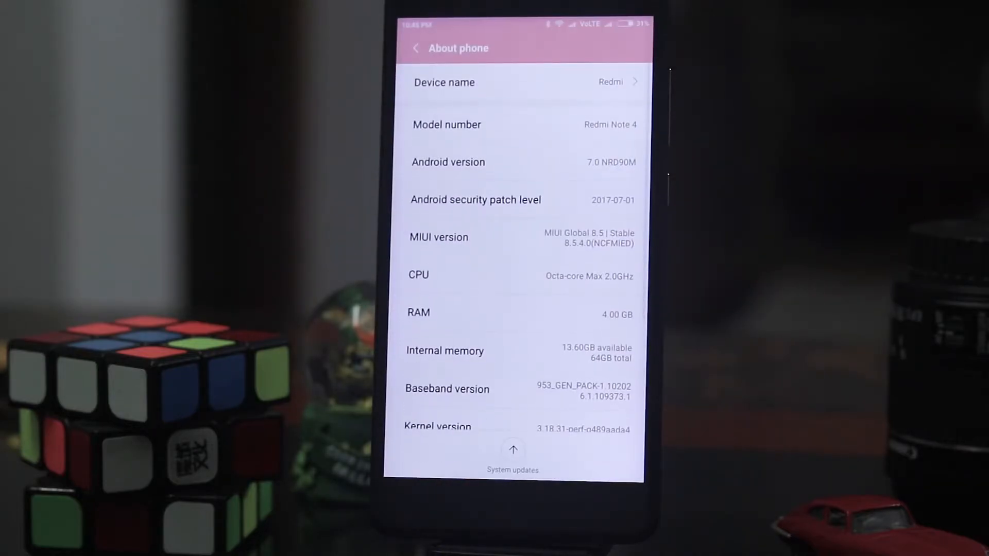
left_click(416, 48)
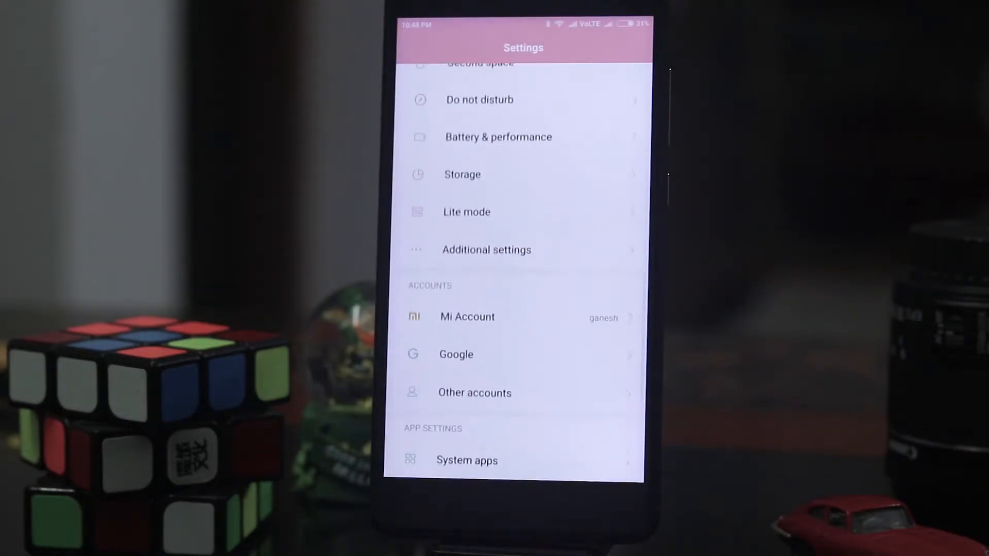
Step: Open Google under Accounts and scroll its Services list down to Instant Apps
left_click(456, 354)
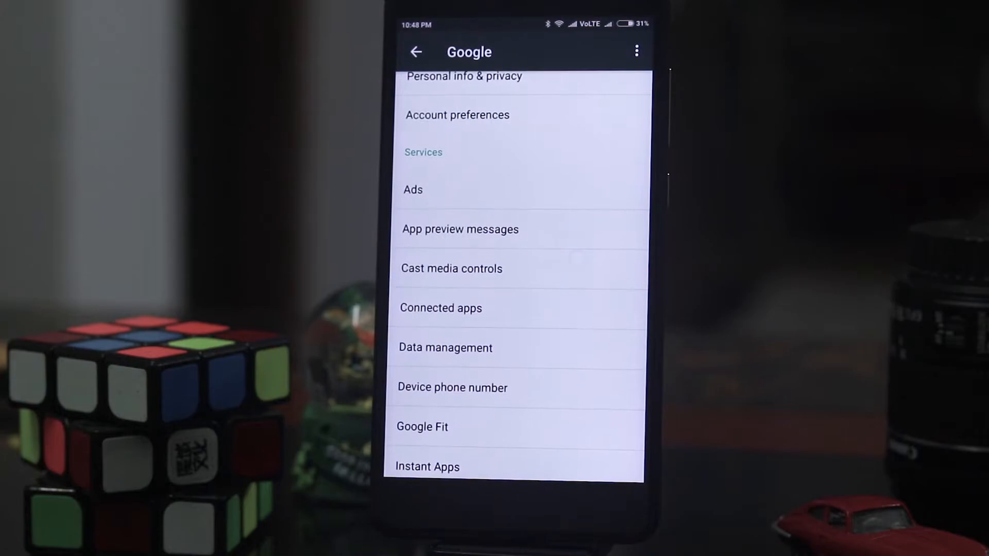
scroll("down", 3)
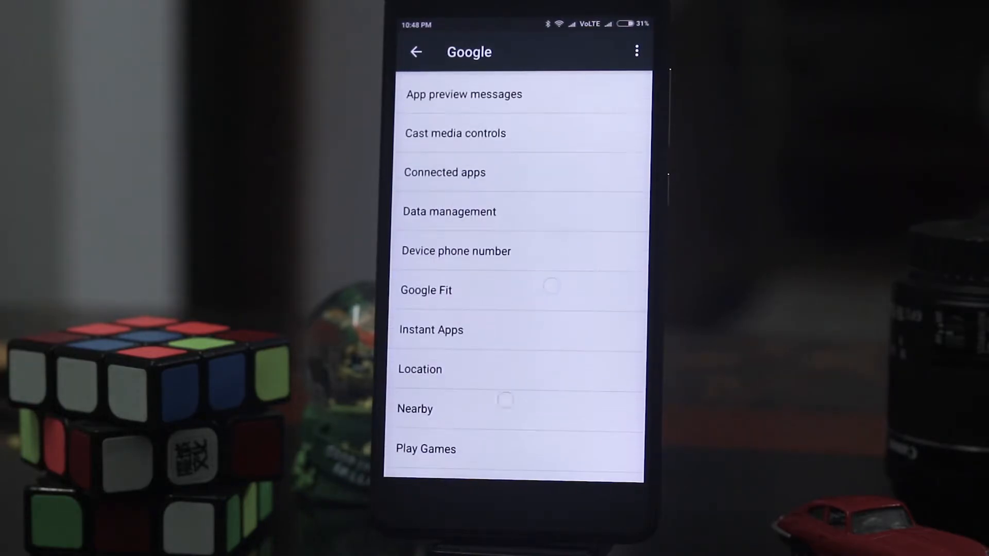
scroll("down", 3)
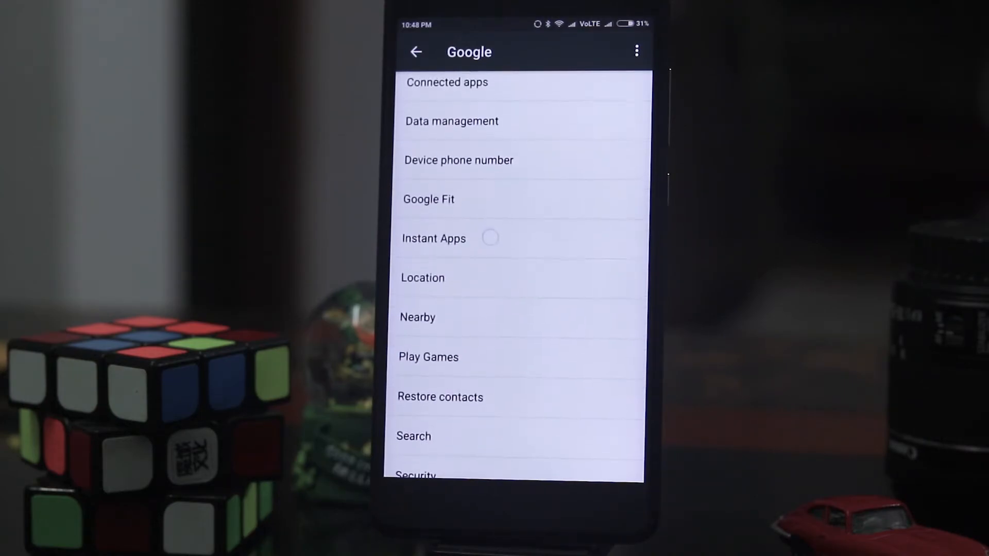
Step: Switch the Instant Apps toggle from Off to On in Google settings
left_click(433, 239)
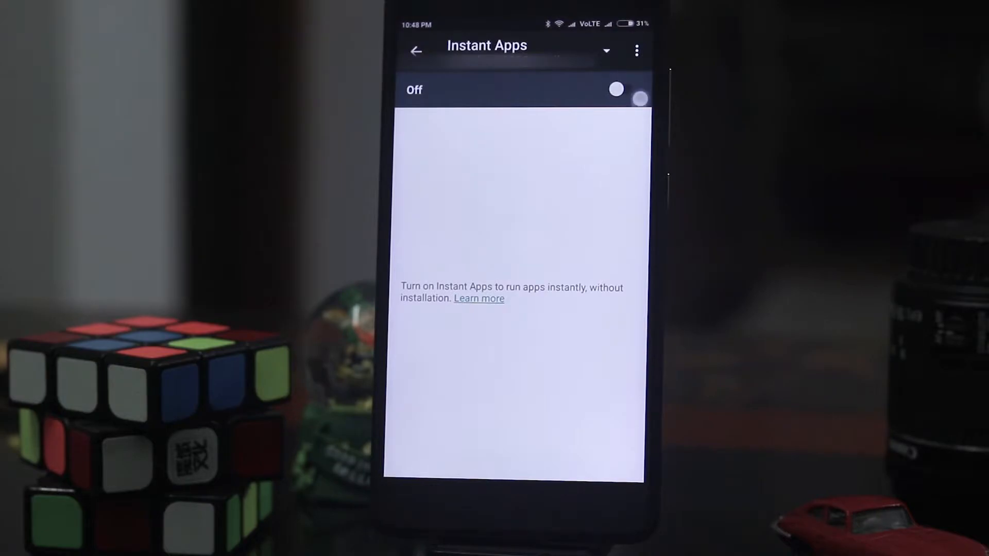
left_click(618, 90)
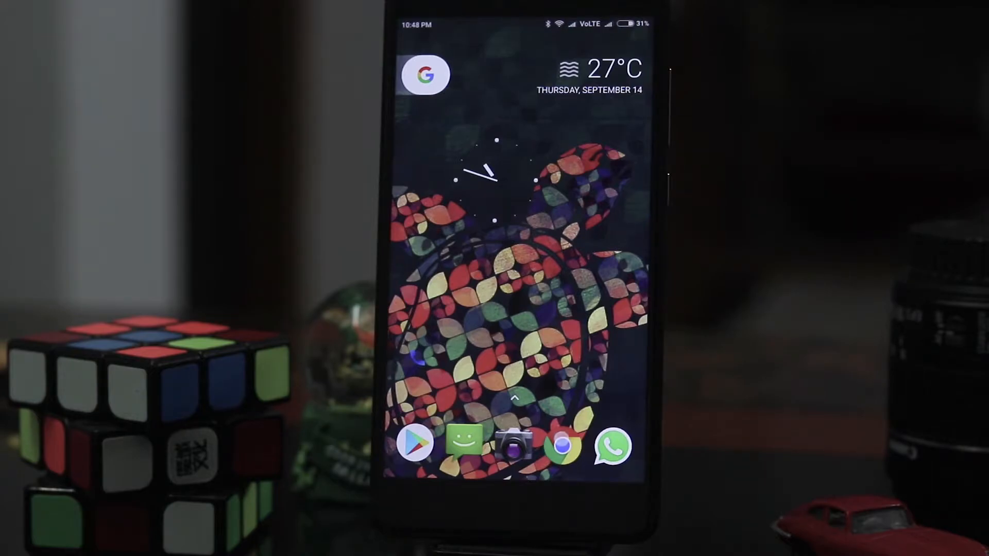
Step: Launch Chrome and search Google for 'buzzfeed tasty'
left_click(560, 444)
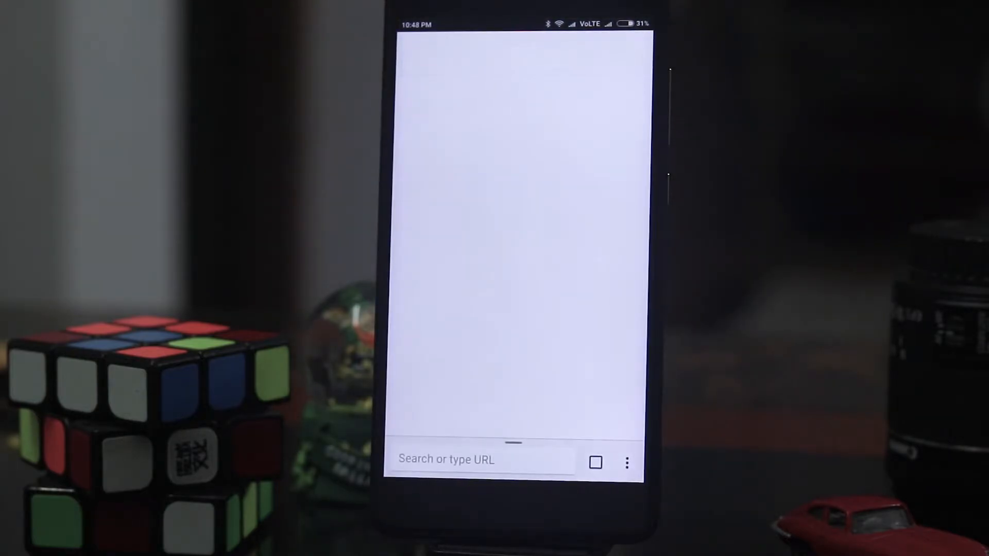
left_click(479, 459)
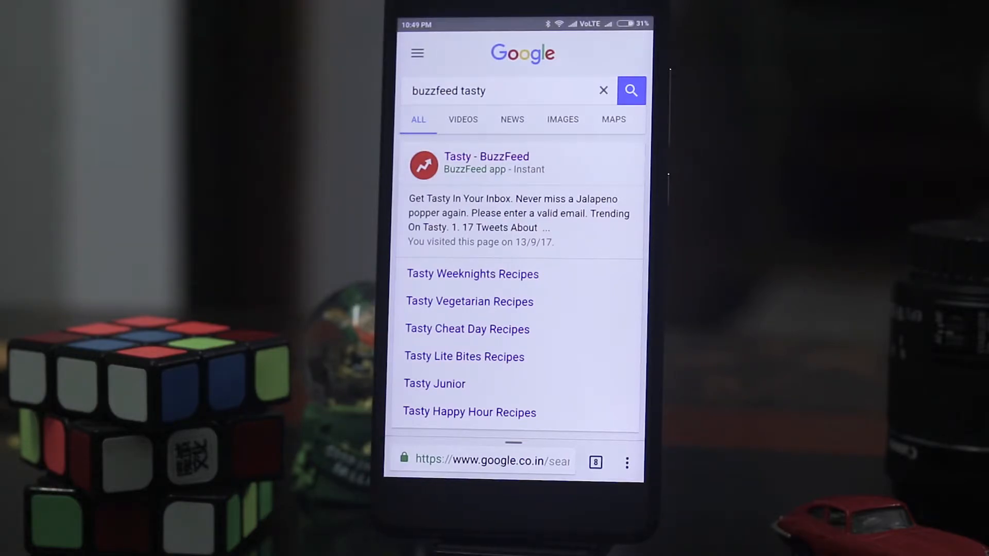
Step: Open the Tasty - BuzzFeed instant app and play Tender Braised Chicken full screen
left_click(486, 163)
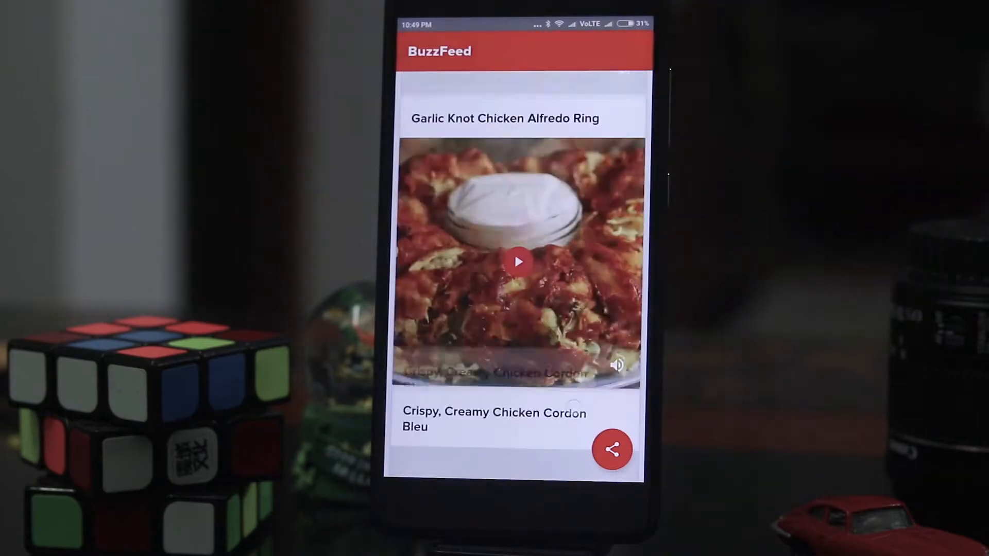
scroll("down", 3)
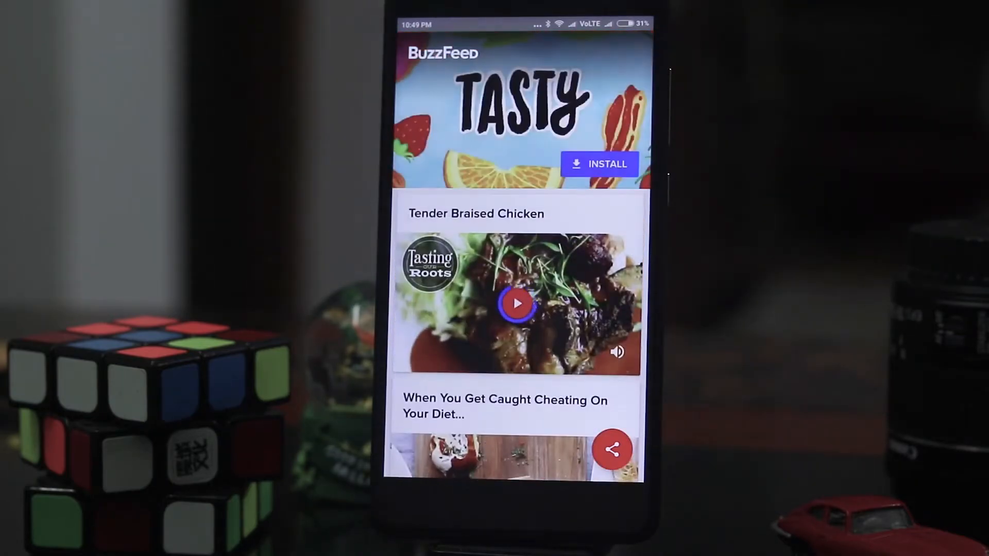
left_click(516, 303)
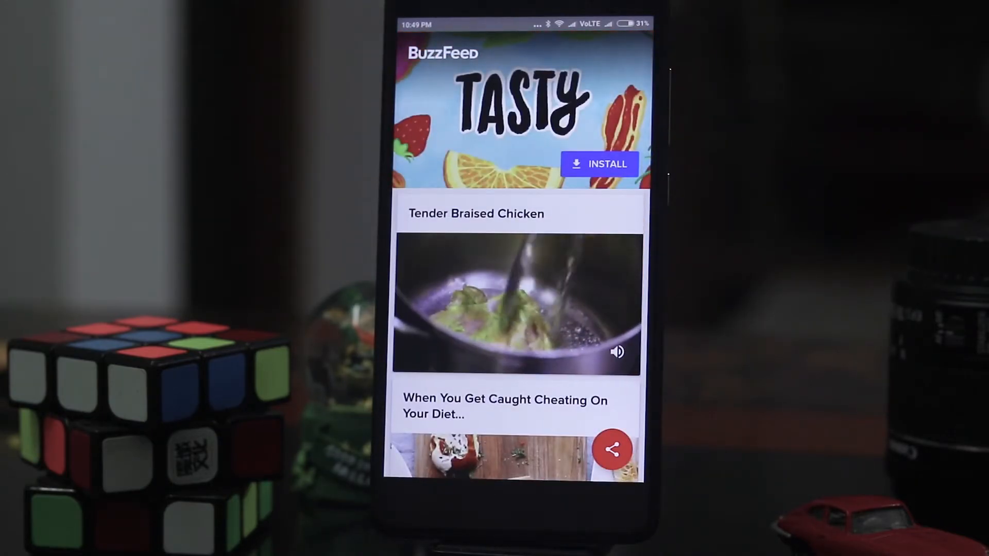
left_click(516, 303)
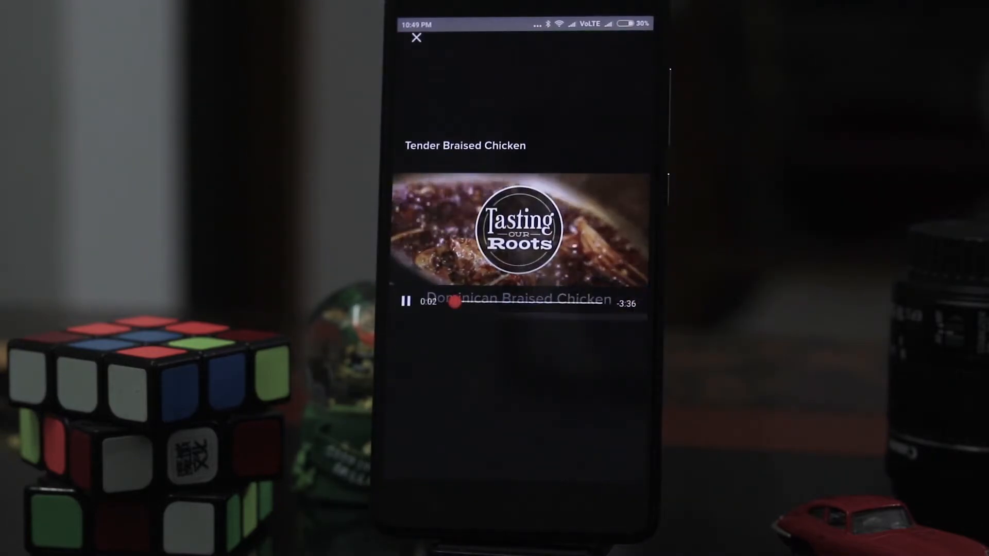
Step: Watch the next recipe video, then close the player and browse further down the feed
left_click(417, 38)
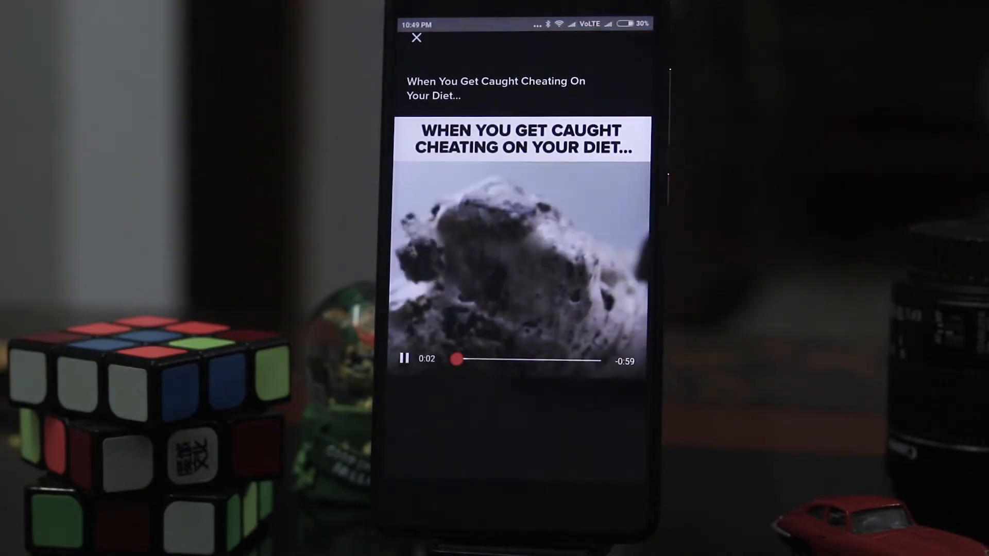
left_click(417, 38)
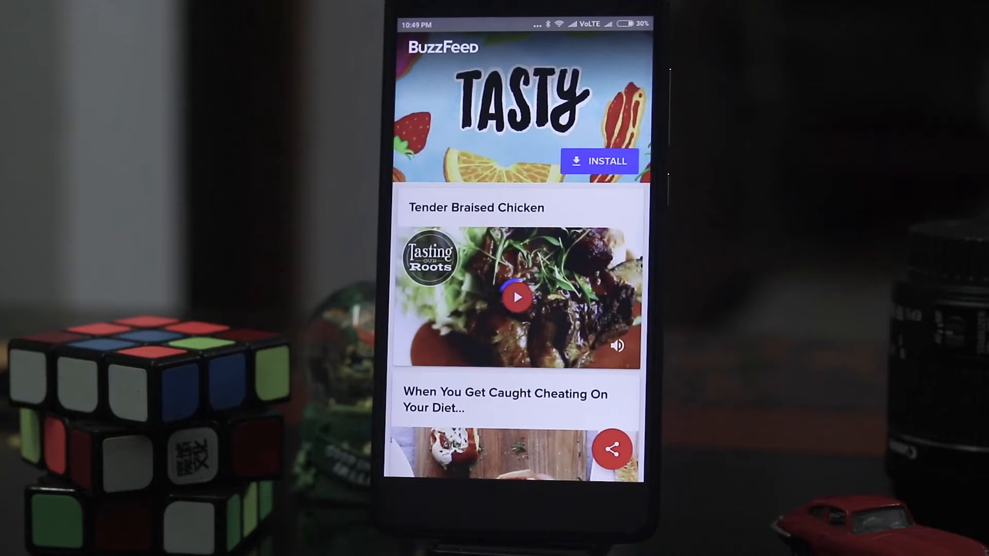
scroll("down", 3)
type("wis")
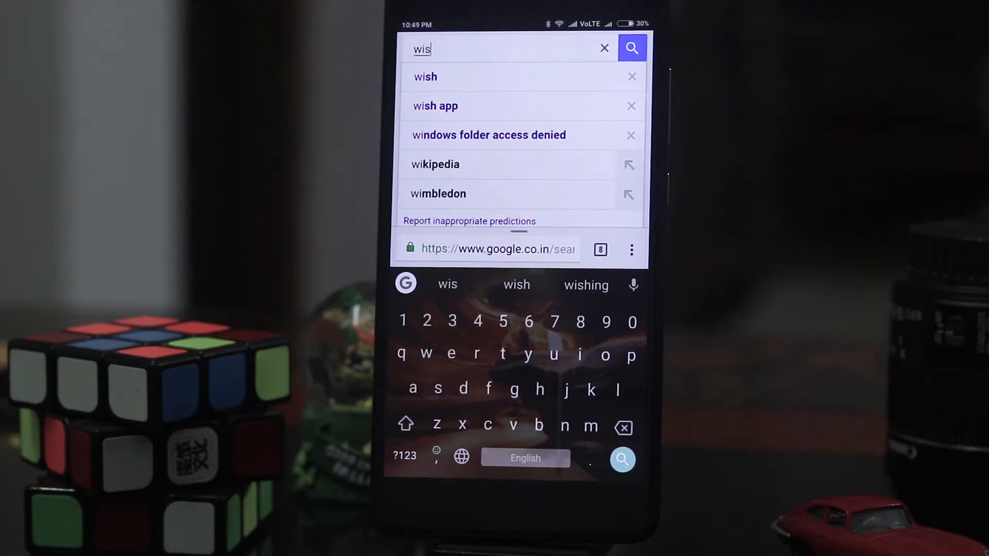
Step: Search Google for 'wish app' and open the Wish - Shopping Made Fun instant app
left_click(435, 105)
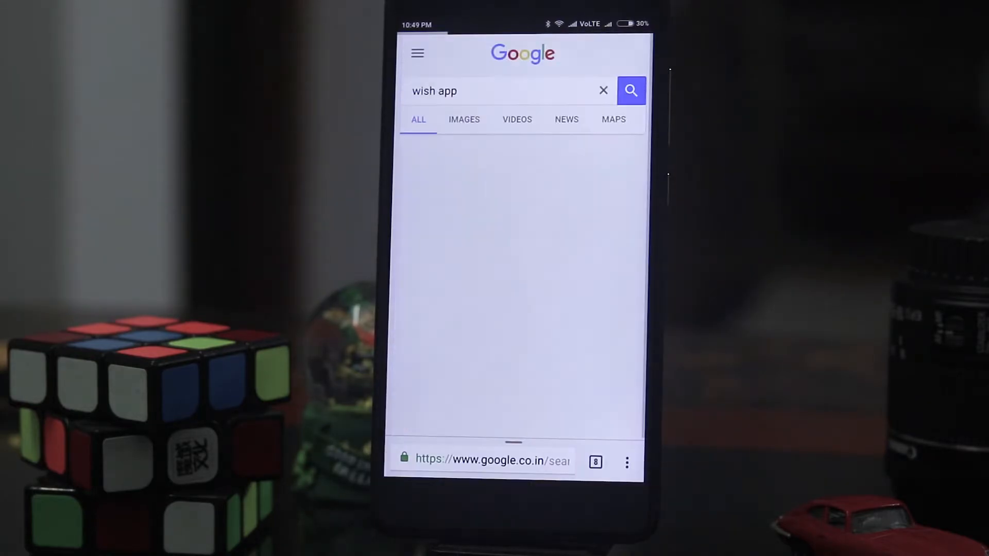
left_click(631, 90)
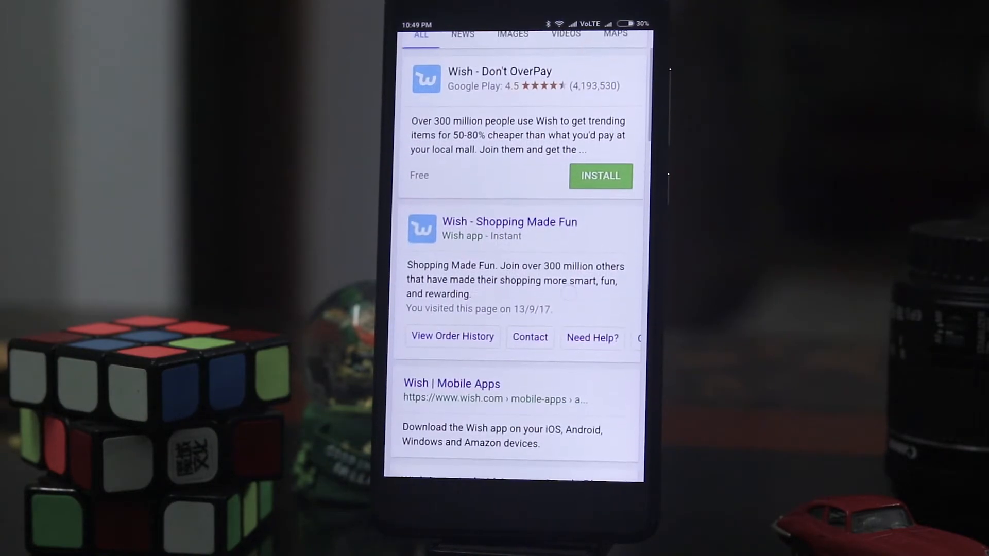
left_click(600, 177)
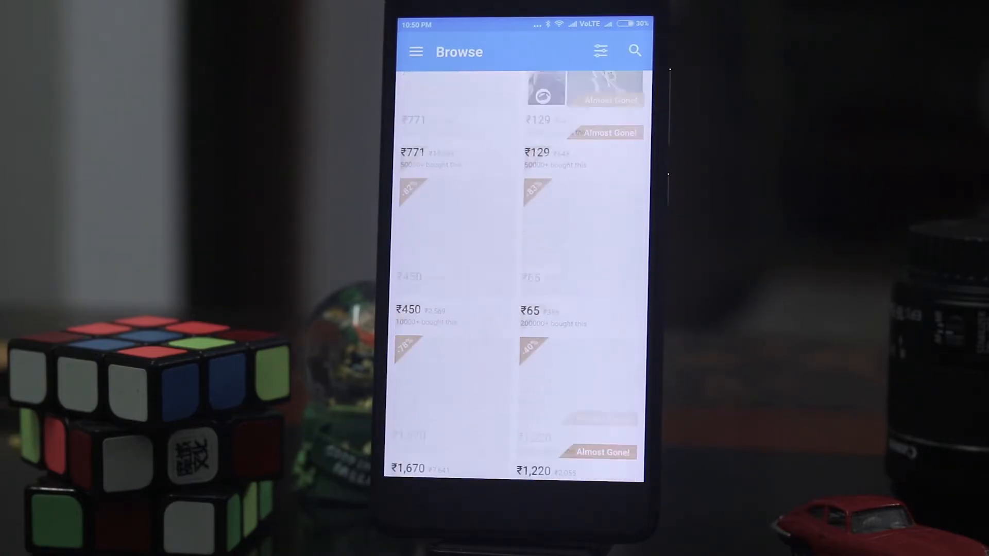
Step: Look through the Wish sections list, close it and browse the deals feed
left_click(600, 51)
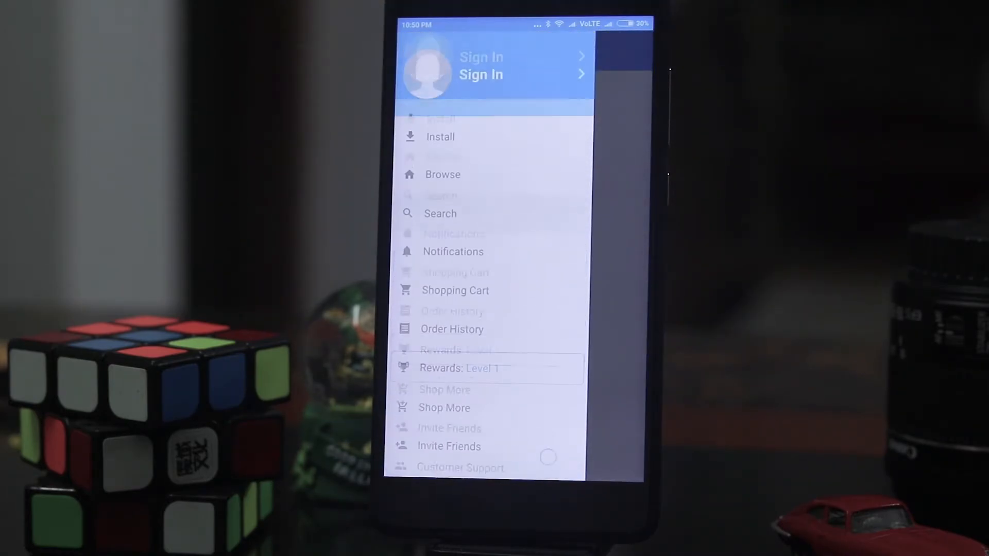
left_click(443, 175)
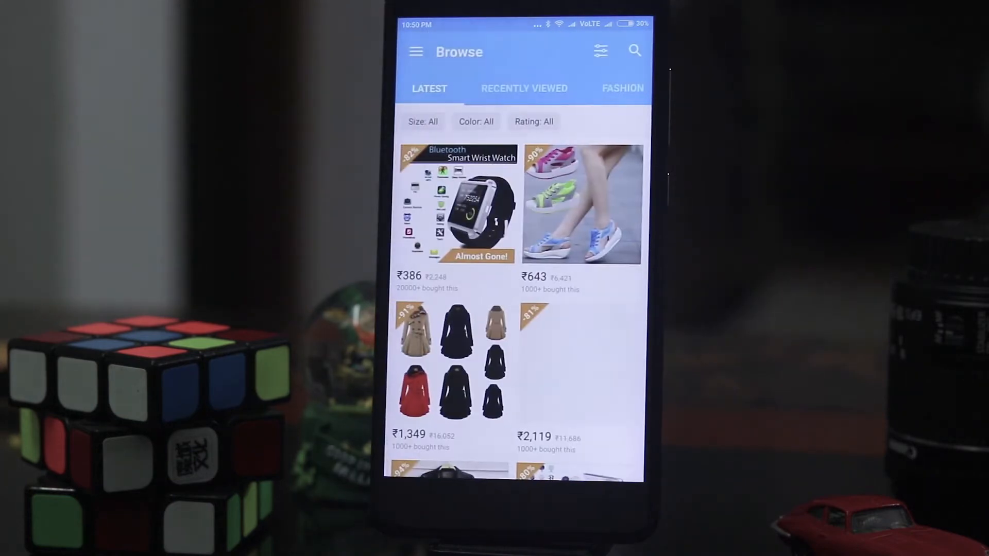
scroll("down", 3)
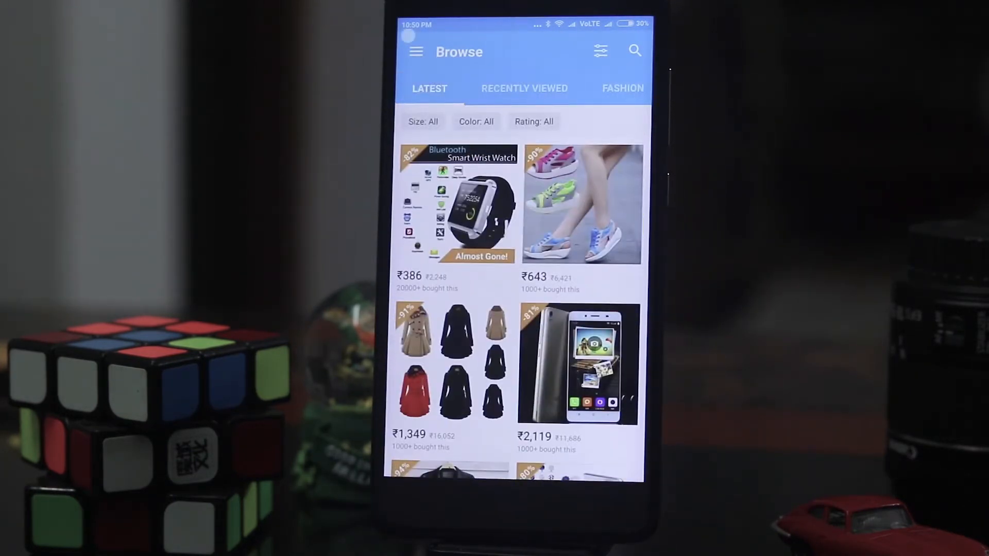
Step: Check the Wish hamburger side menu, close it and continue down the Browse page
left_click(416, 51)
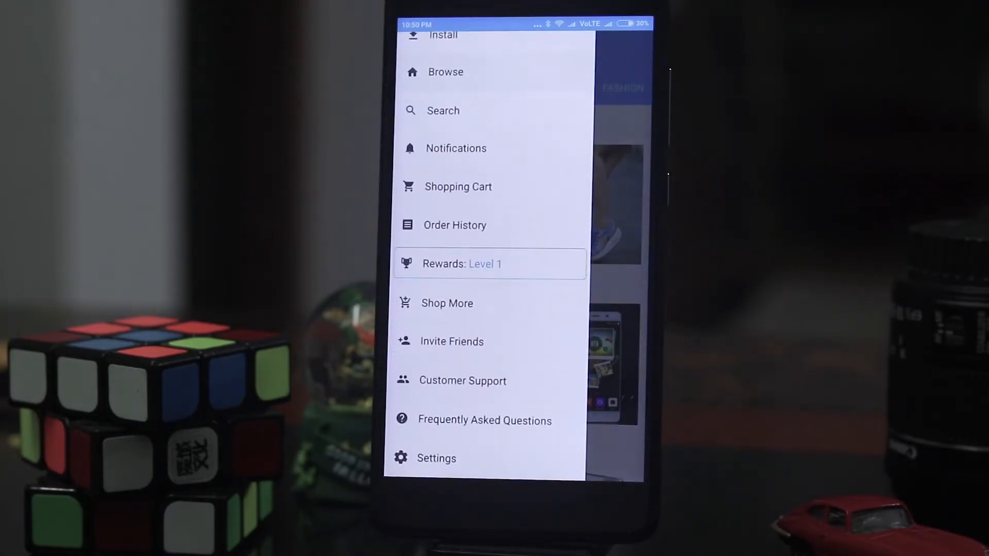
left_click(446, 71)
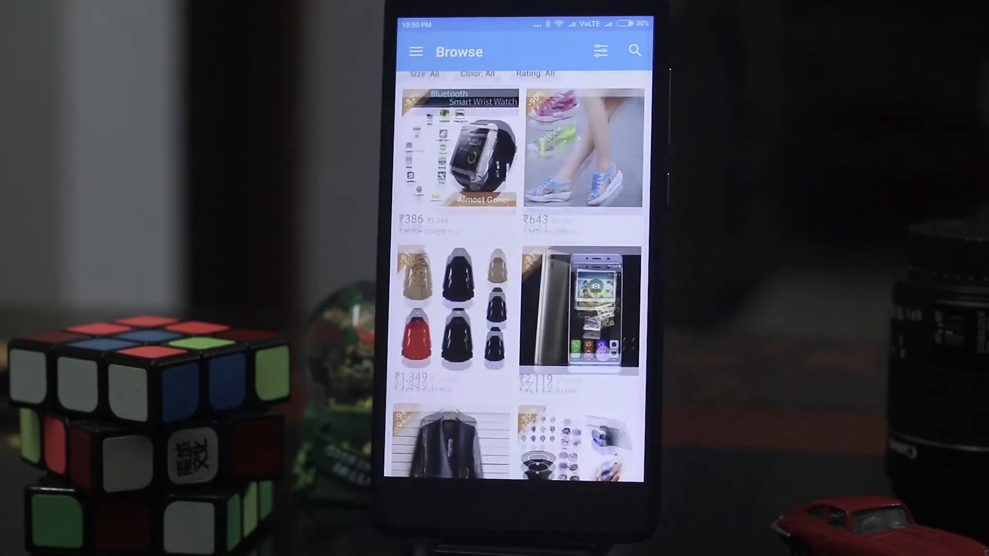
scroll("down", 3)
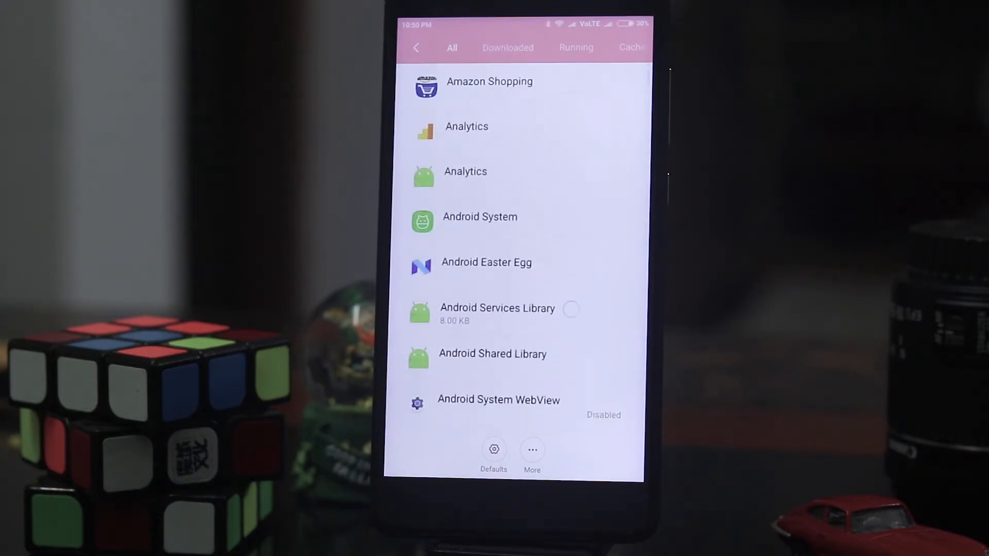
Step: Scroll the All apps list down to its end and back up slightly
scroll("down", 3)
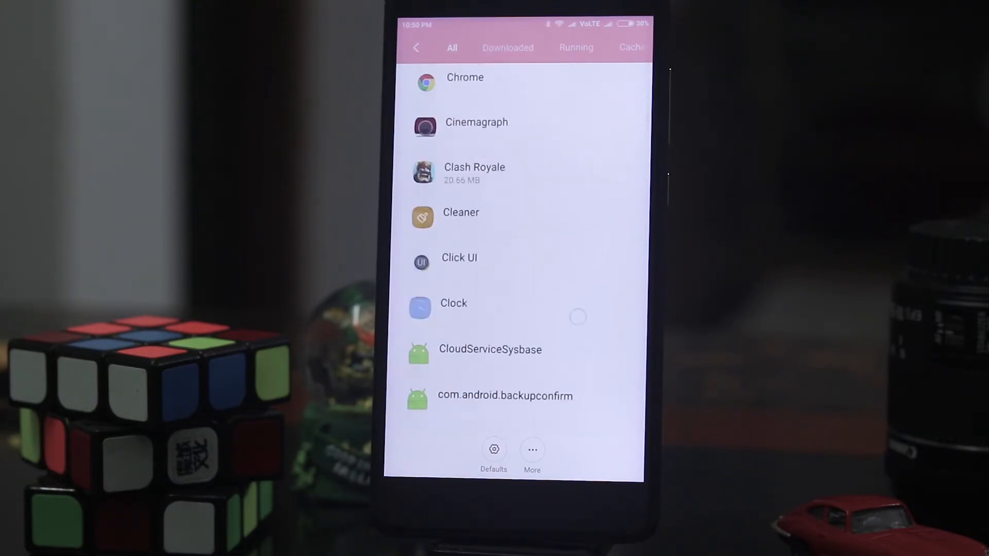
scroll("down", 3)
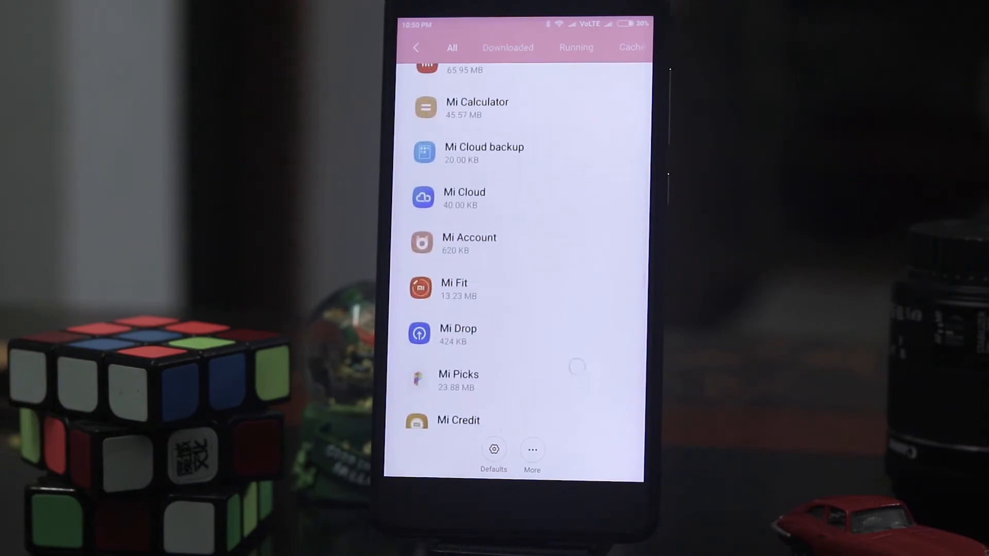
scroll("down", 3)
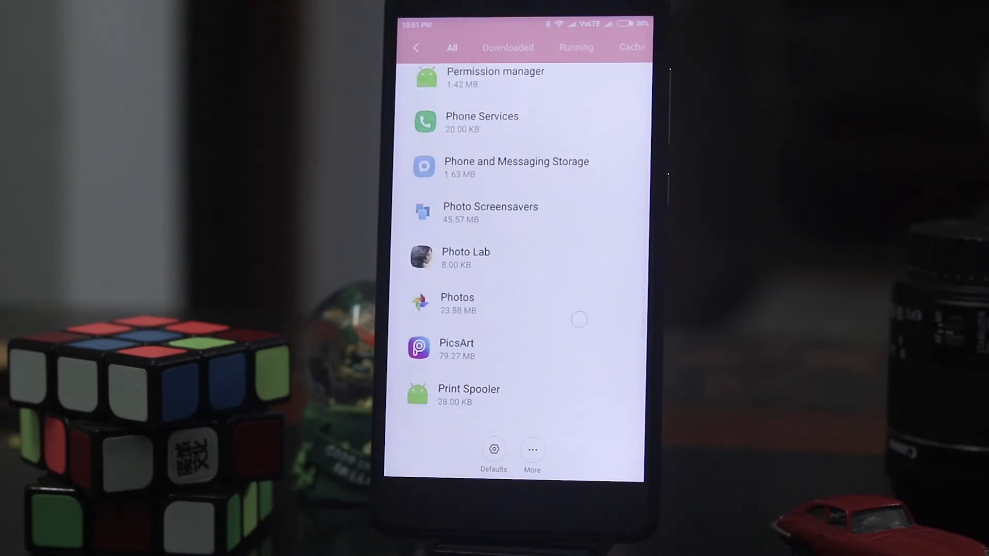
scroll("down", 3)
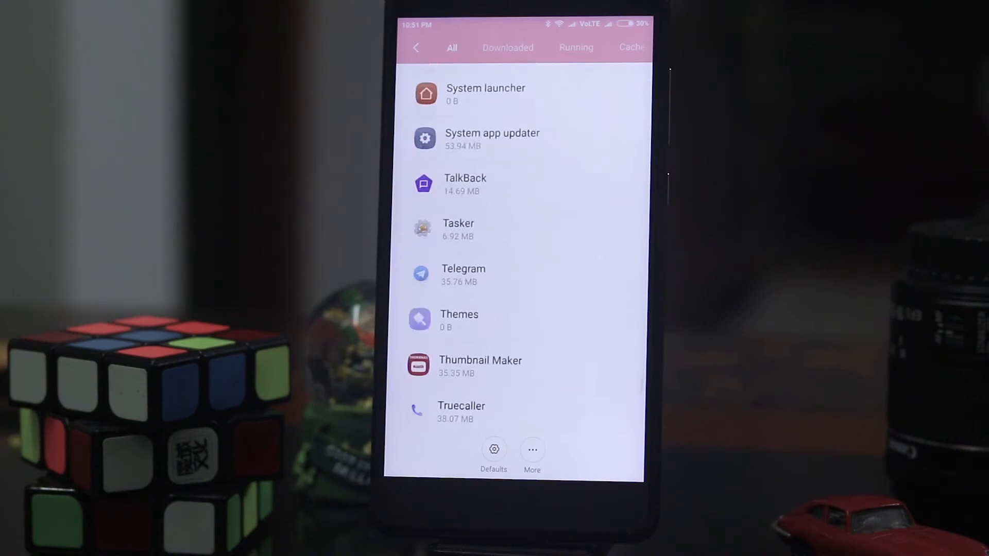
scroll("down", 3)
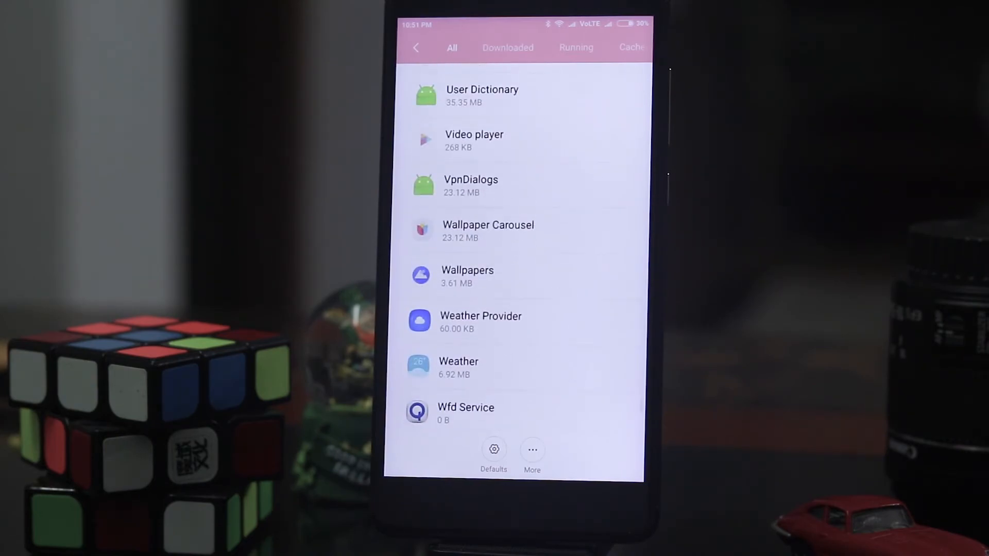
scroll("down", 3)
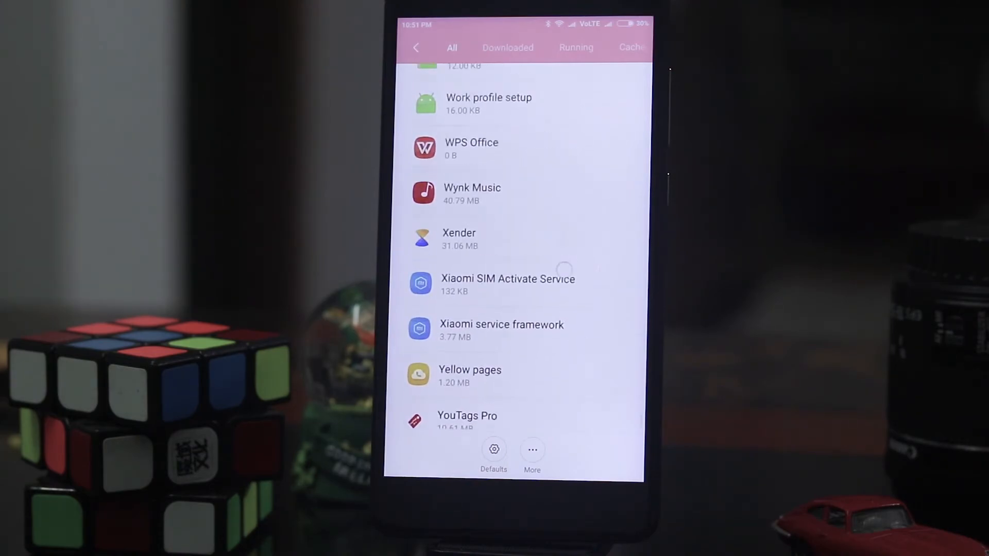
scroll("up", 3)
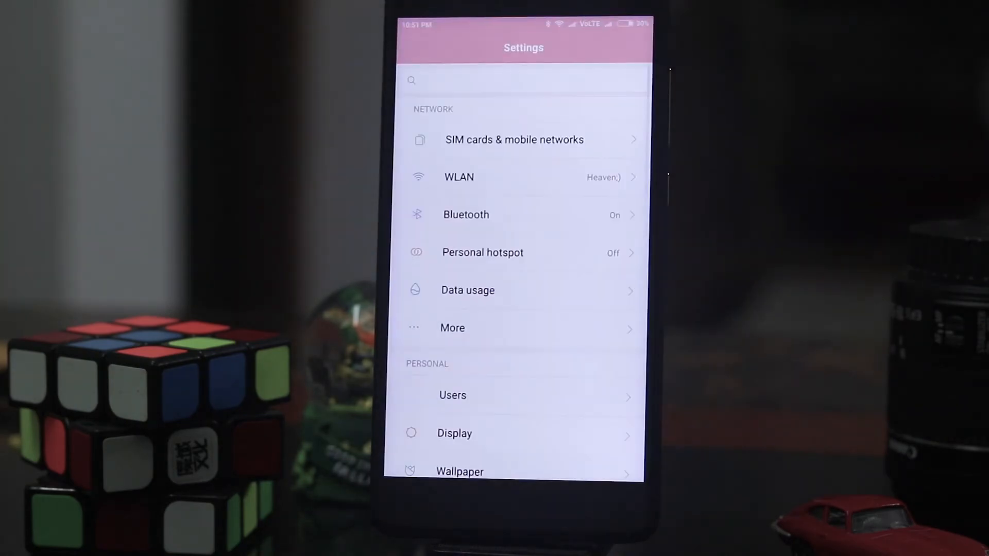
Step: Reach Google's Instant Apps page from Settings and view BuzzFeed's instant app info
scroll("down", 3)
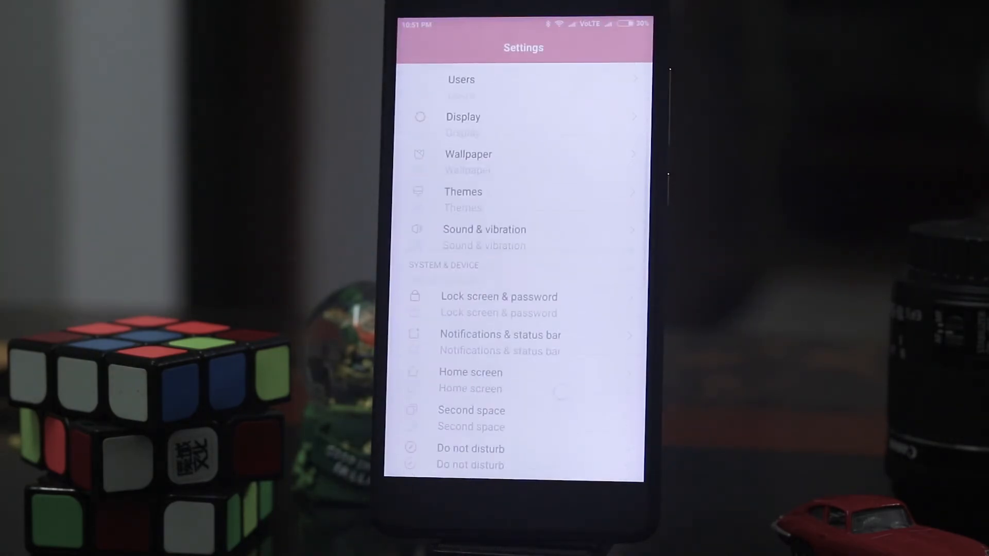
scroll("down", 3)
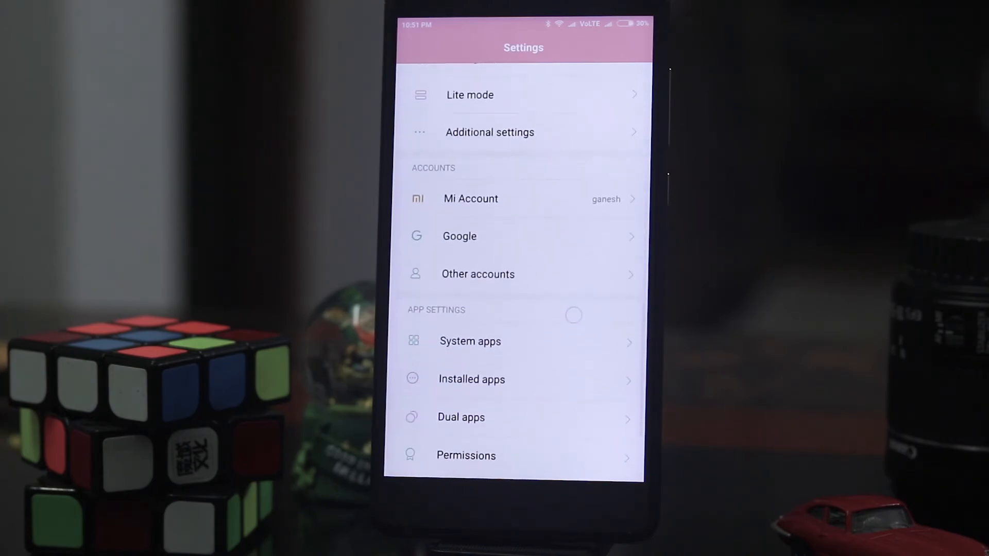
left_click(459, 236)
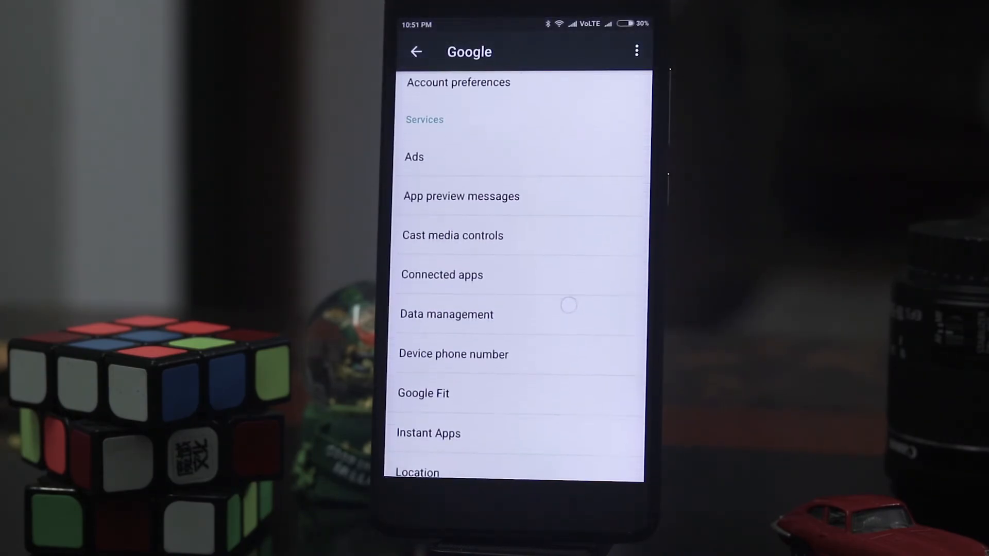
left_click(428, 433)
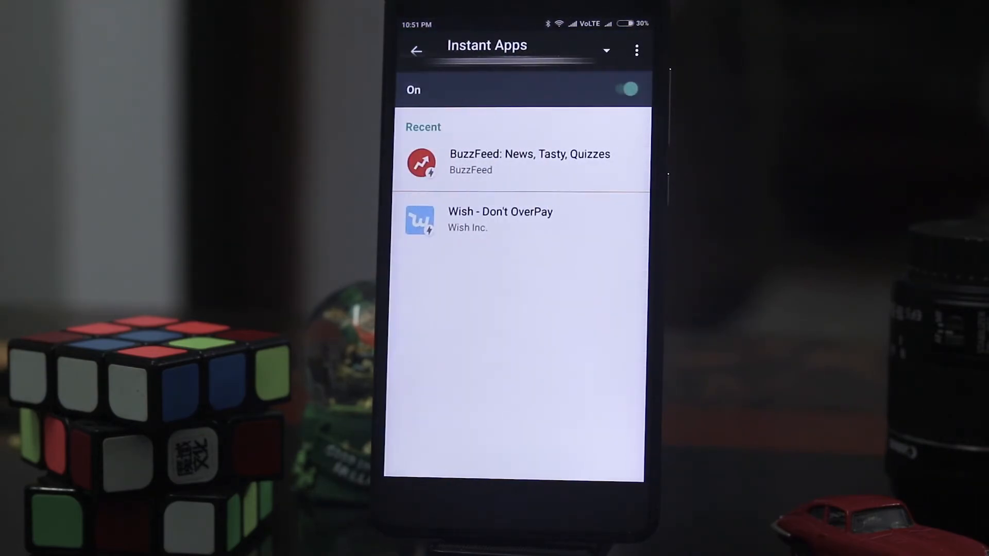
left_click(529, 162)
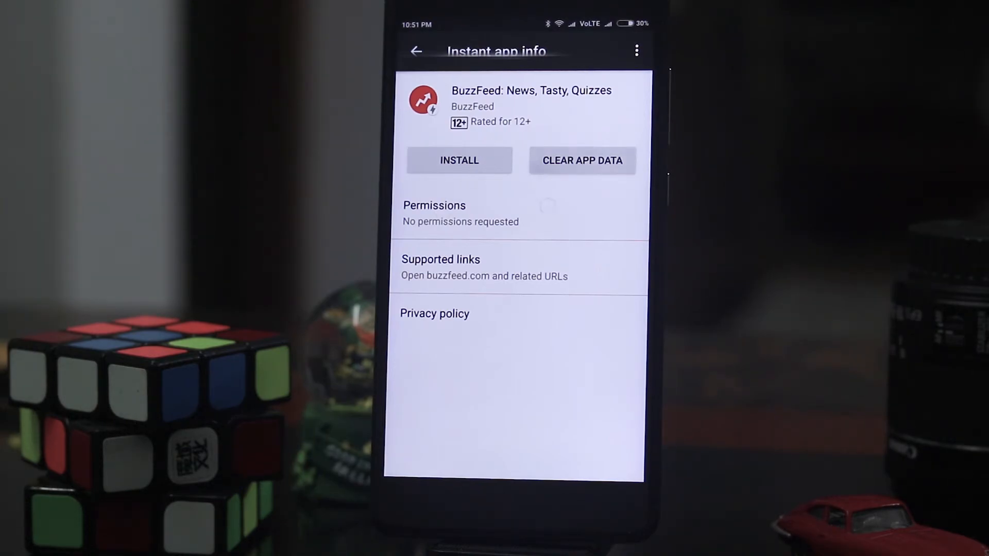
Step: Open Wish - Don't OverPay in the Instant Apps list and clear its app data
left_click(415, 51)
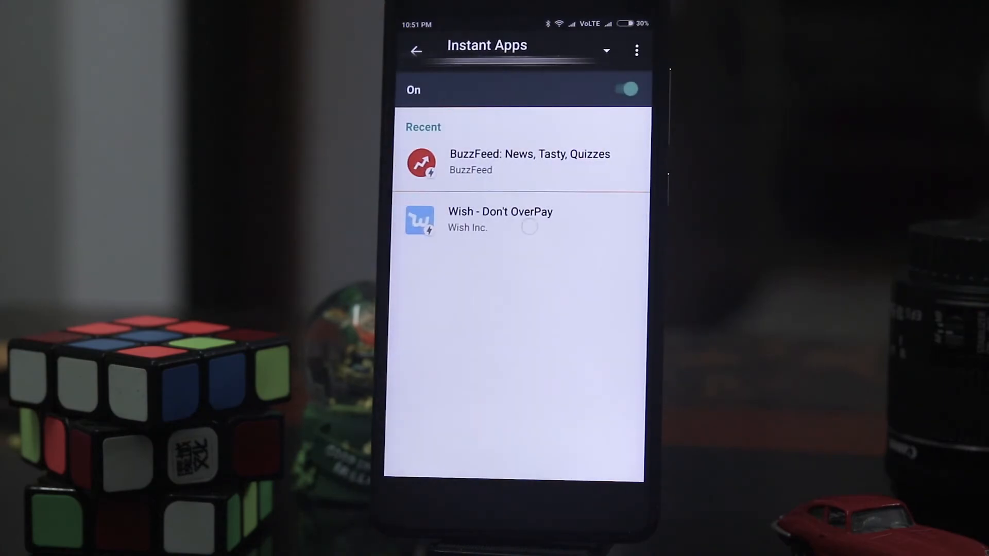
left_click(500, 219)
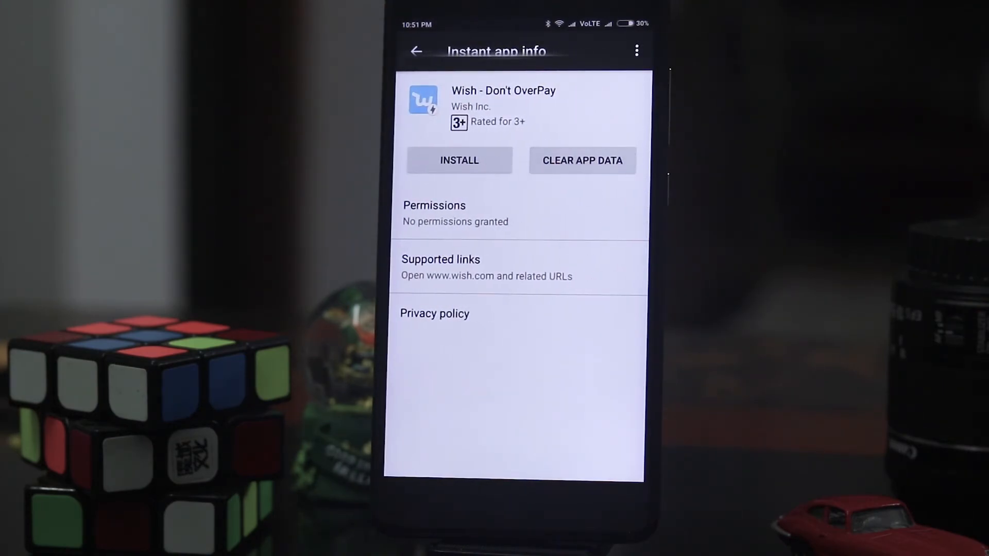
left_click(441, 260)
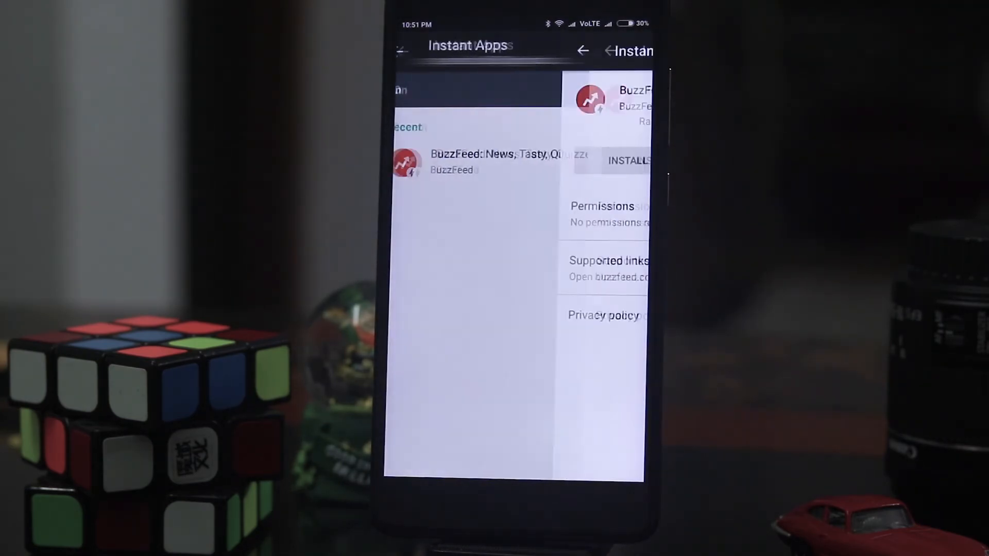
Step: Check BuzzFeed's details as the only remaining instant app and show the overflow options
left_click(492, 161)
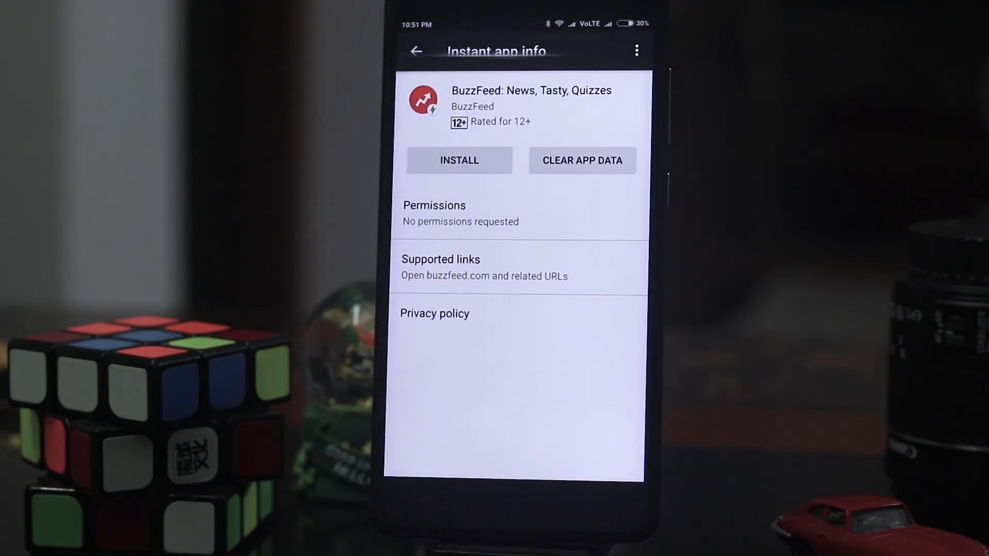
left_click(415, 50)
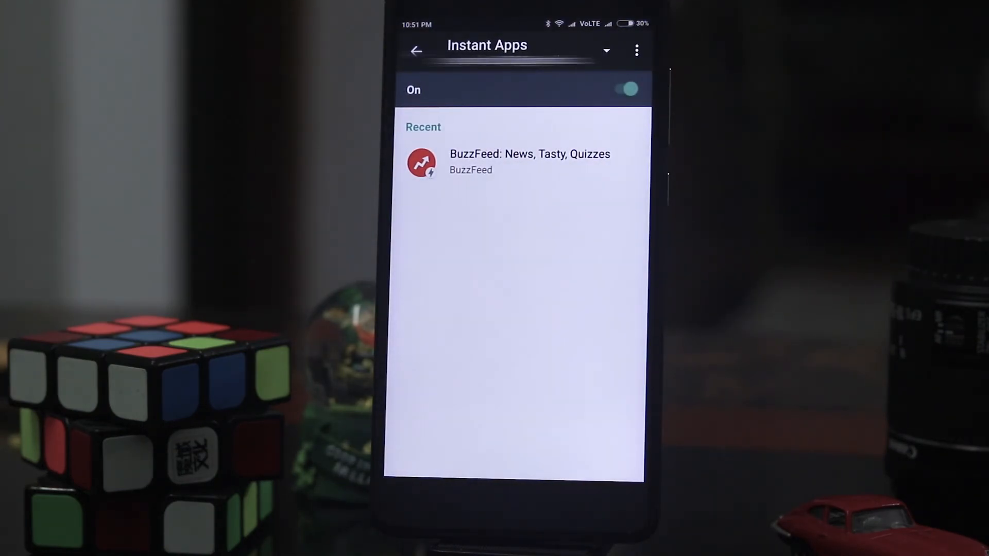
left_click(637, 50)
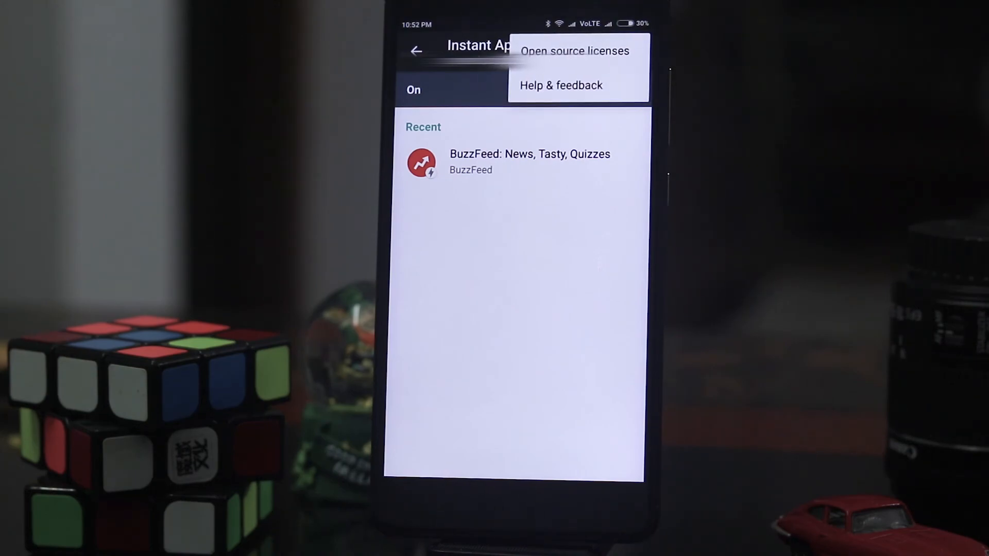